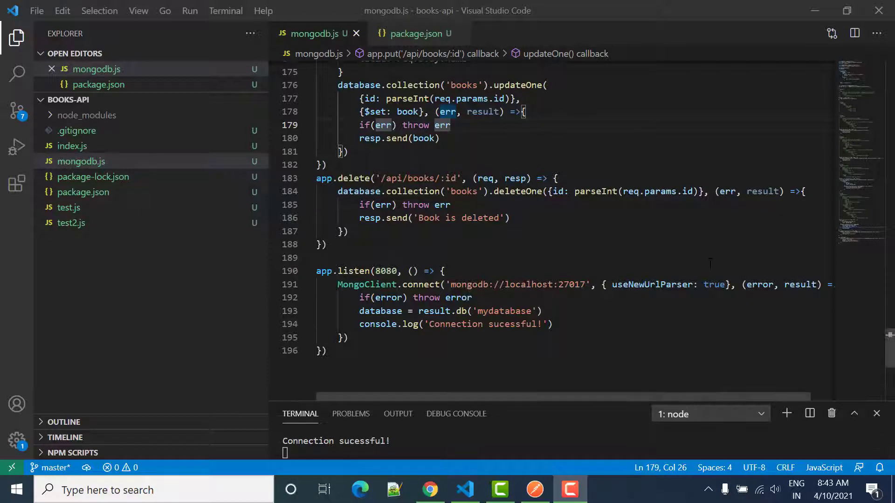
- Copy the GET /api/books/{id} Swagger comment block and paste it above the app.delete route
left_click(345, 178)
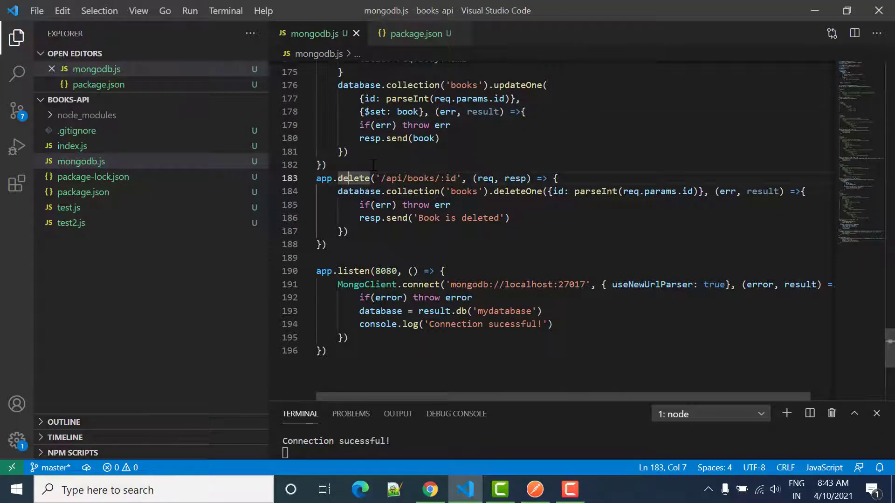
left_click(323, 165)
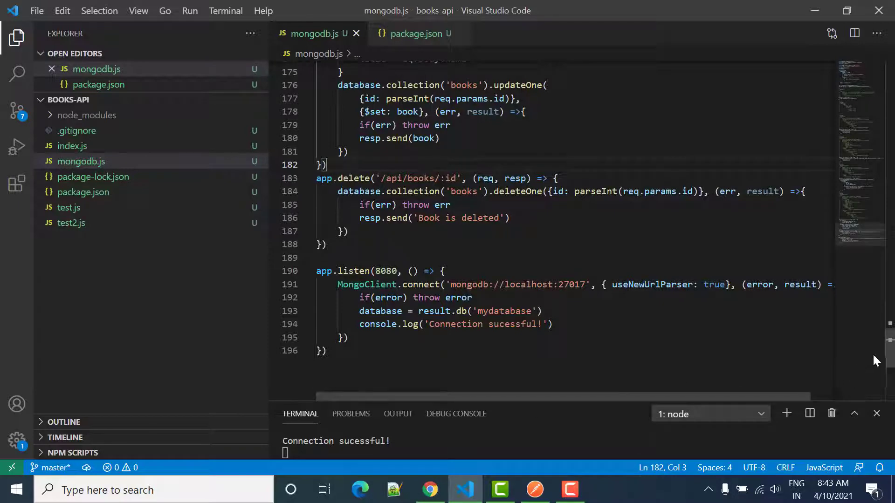
scroll("up", 3)
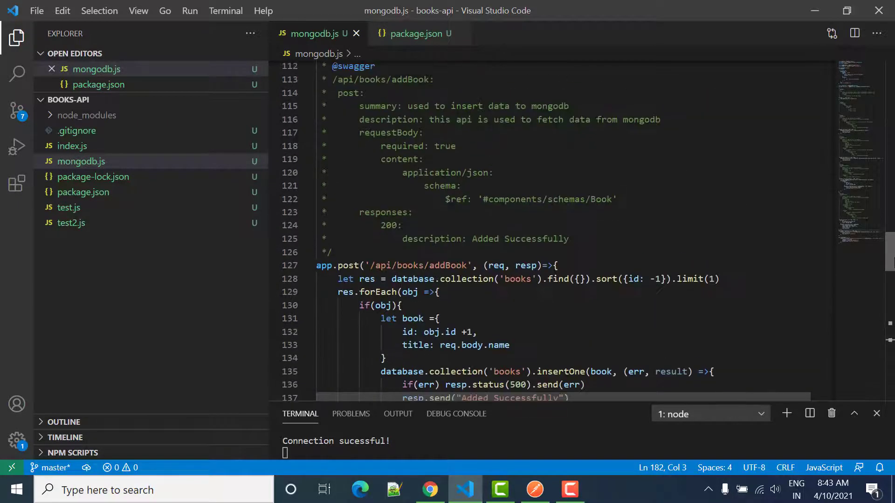
scroll("down", 3)
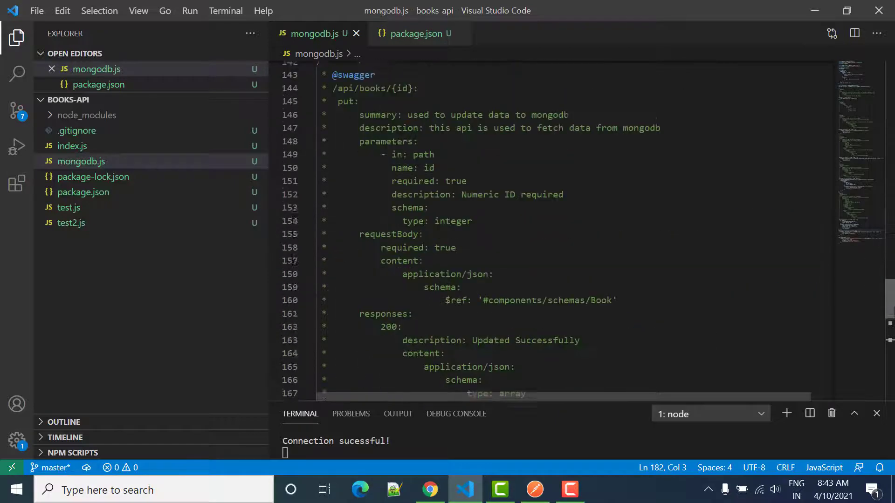
scroll("down", 3)
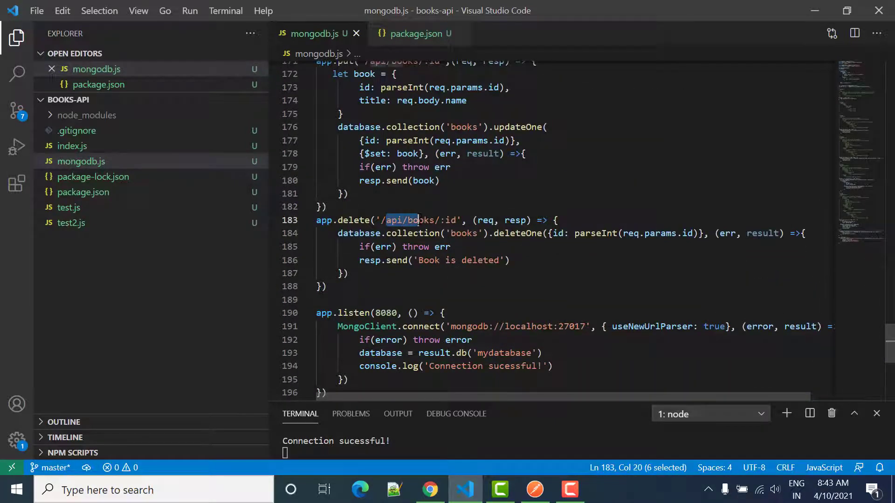
double_click(353, 220)
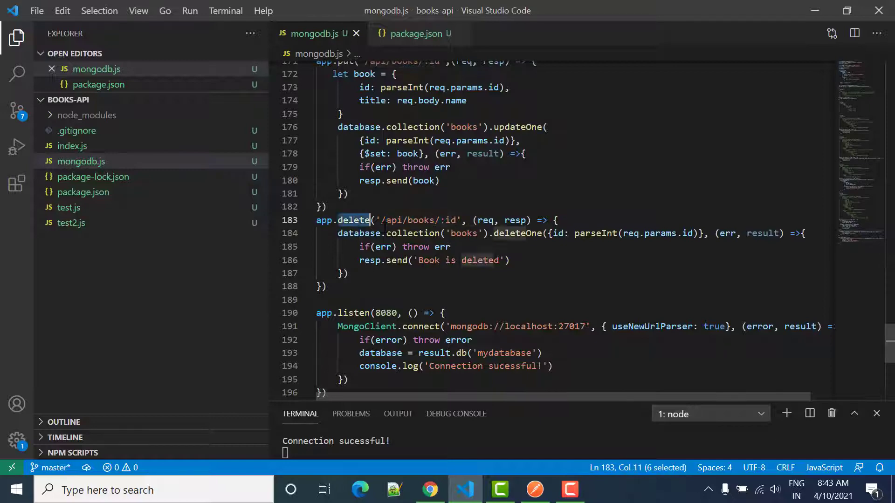
scroll("up", 3)
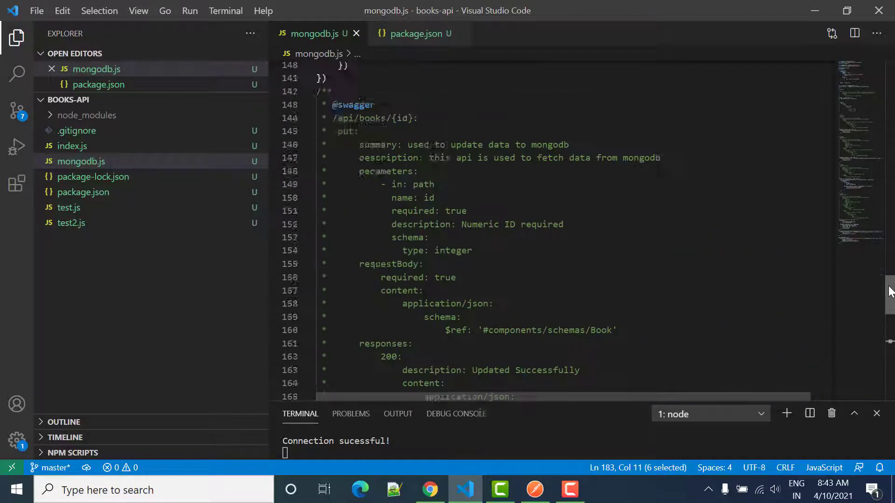
scroll("up", 3)
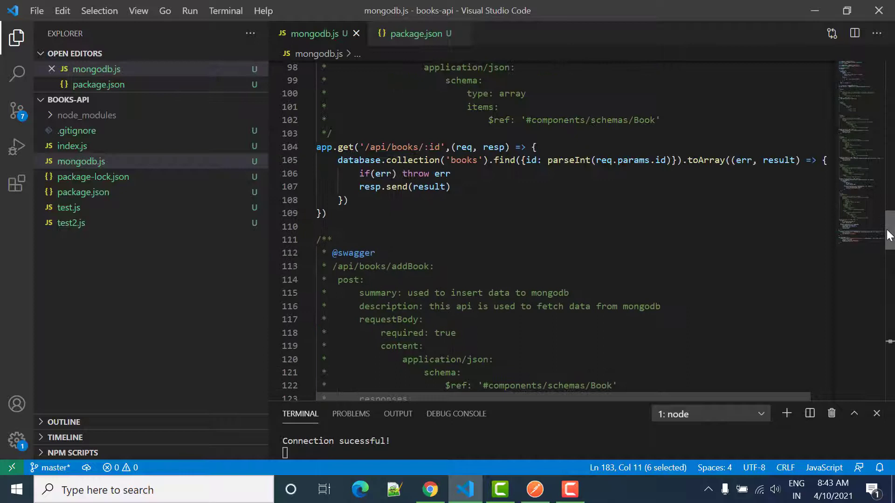
scroll("up", 3)
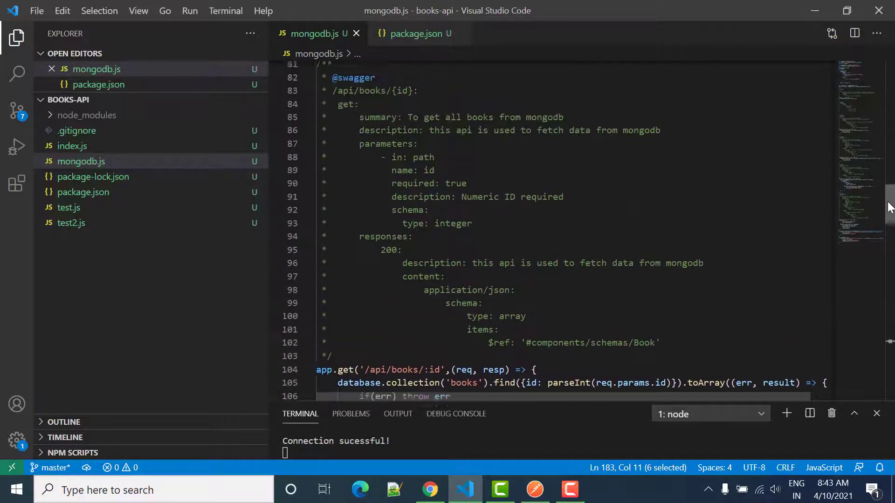
scroll("up", 3)
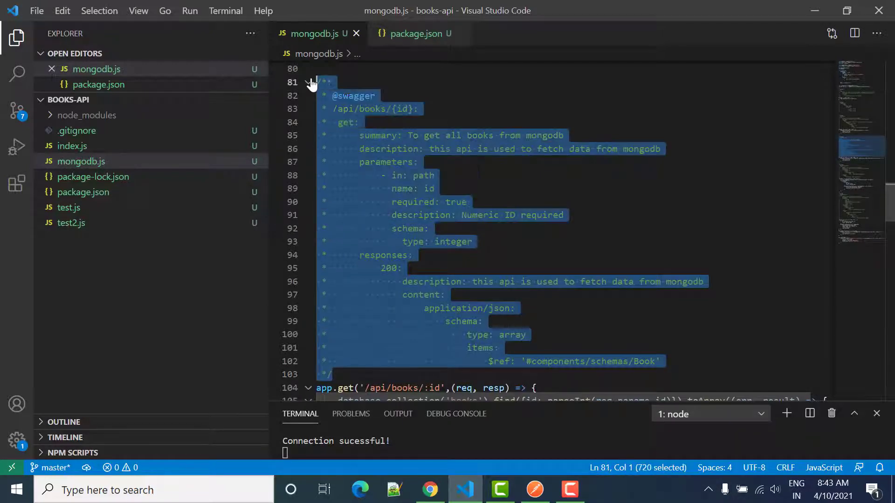
scroll("down", 3)
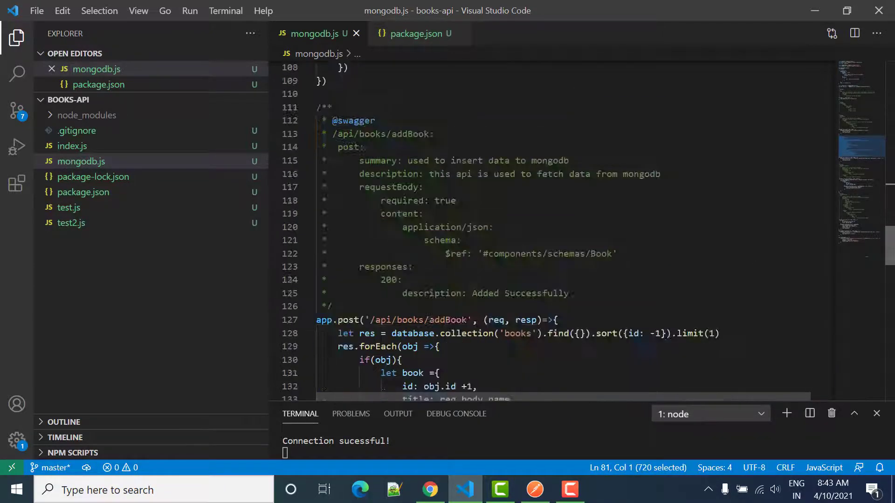
scroll("down", 3)
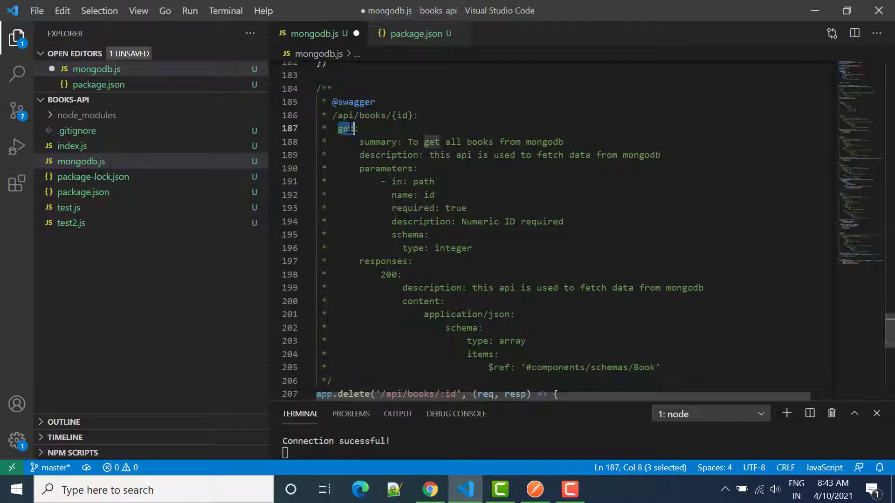
- Change the pasted comment's method to delete and select its response content schema lines
type("delete")
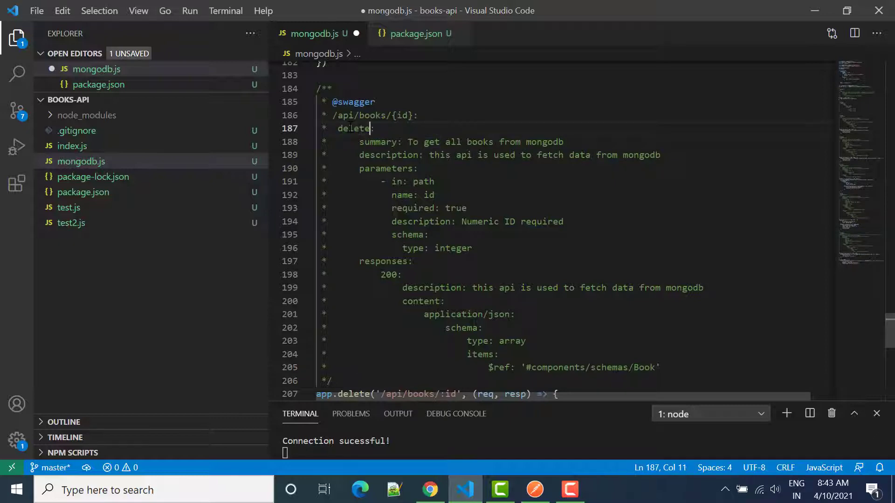
double_click(354, 127)
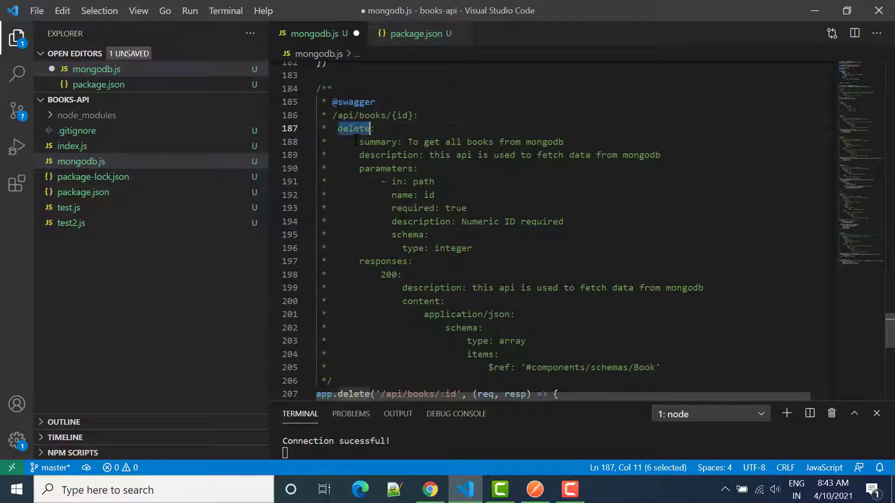
double_click(426, 194)
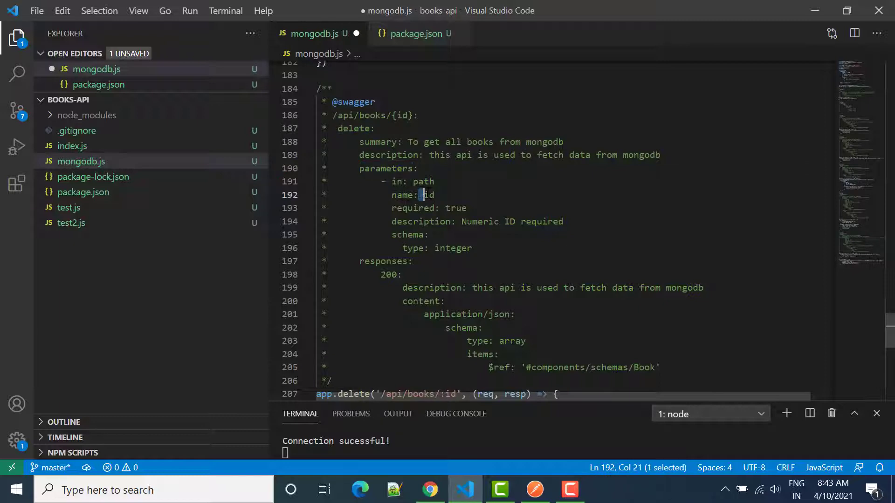
left_click(419, 222)
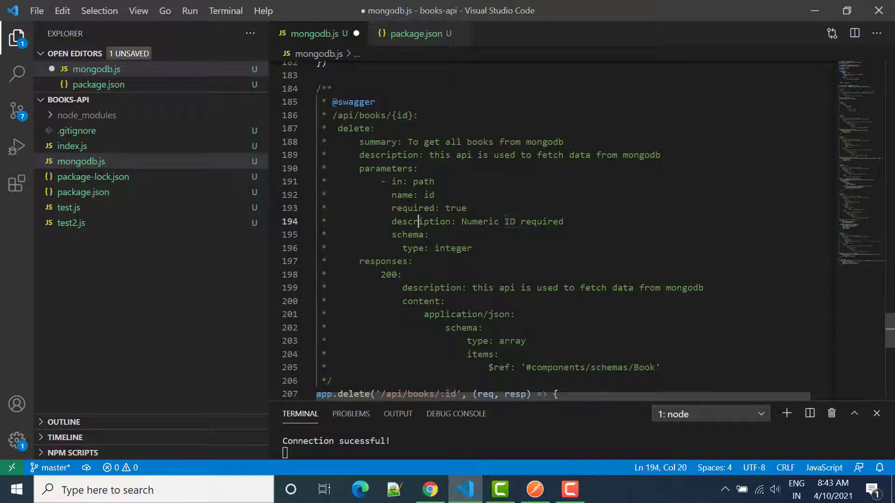
left_click(453, 248)
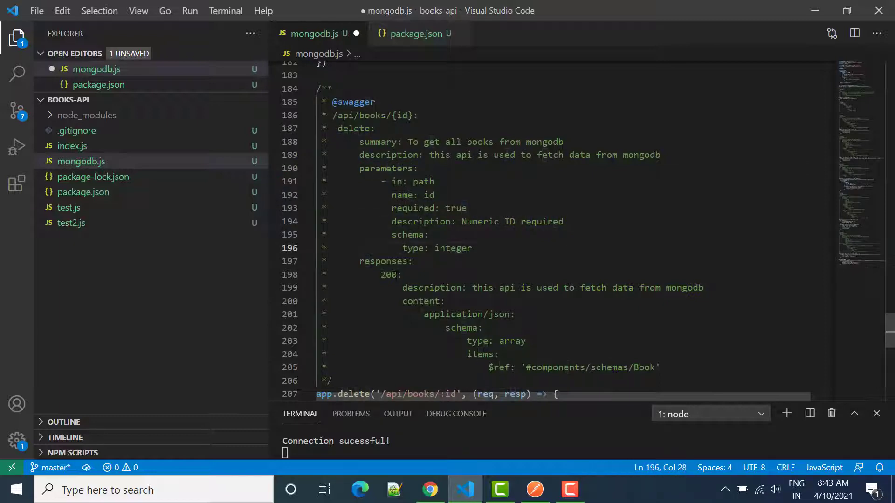
left_click(660, 367)
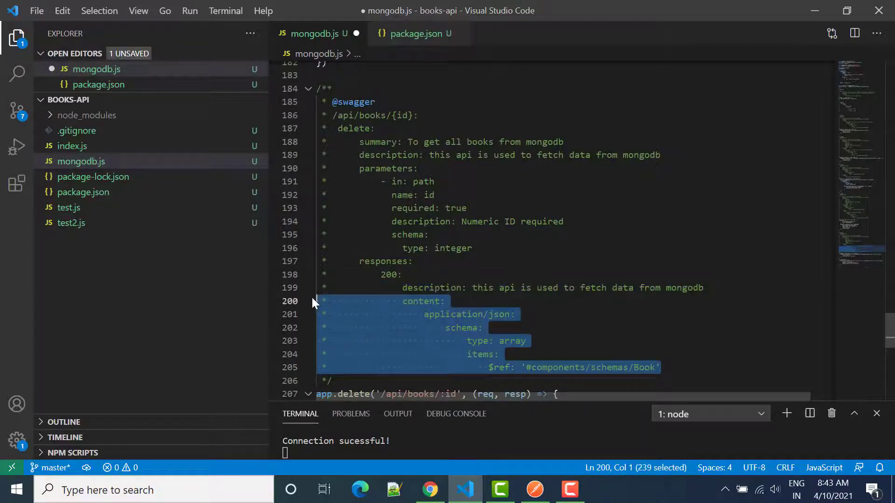
- Remove the response schema, reword the summary as 'this api is used to delete record from mongodb data base', and save mongodb.js
key("Delete")
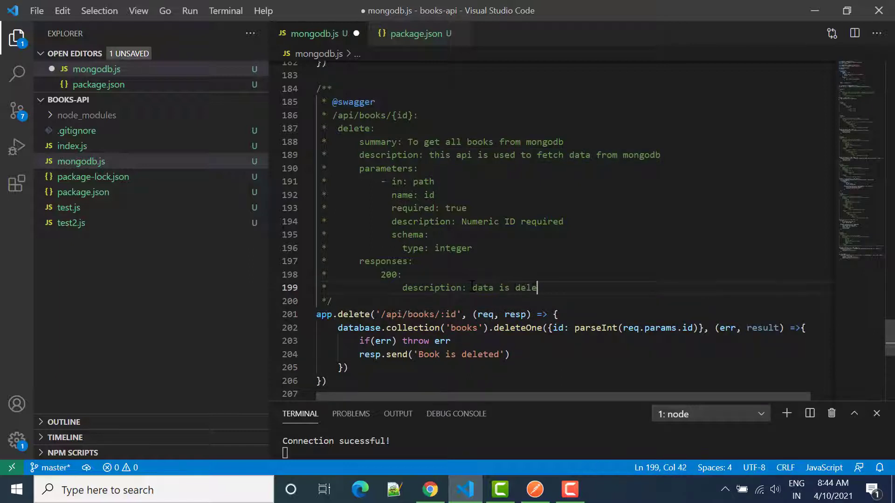
type("ted")
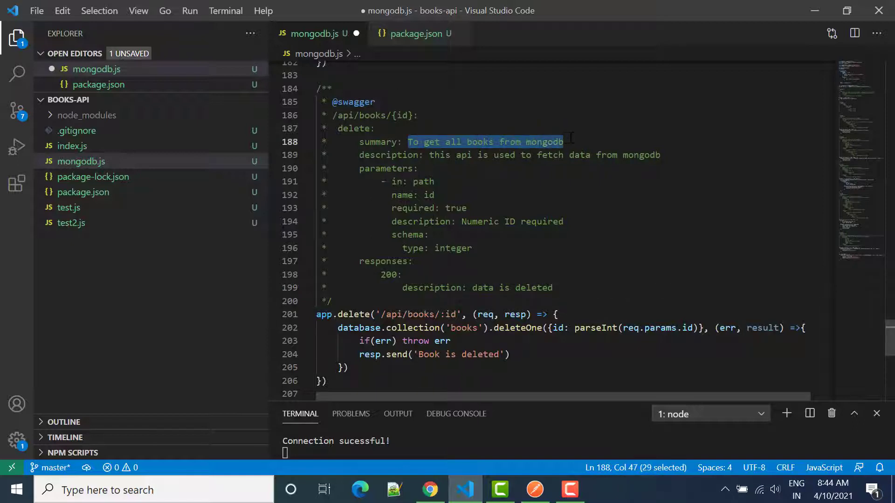
type("this api")
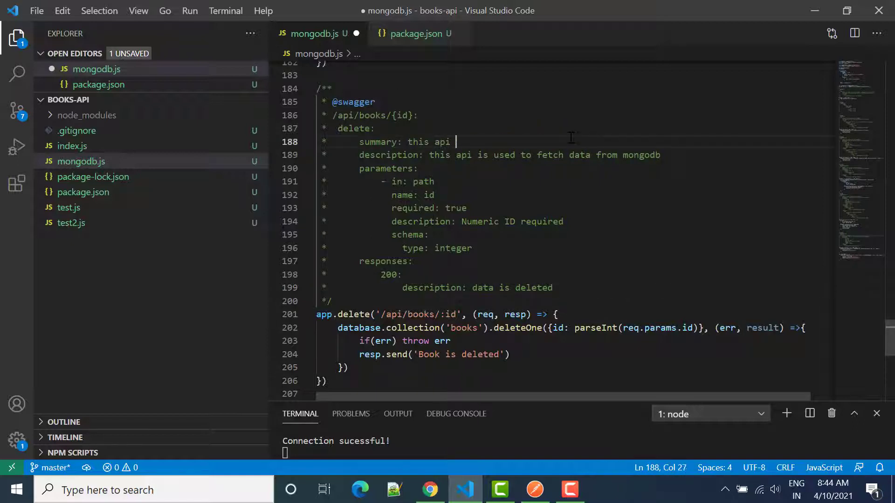
type("is ue")
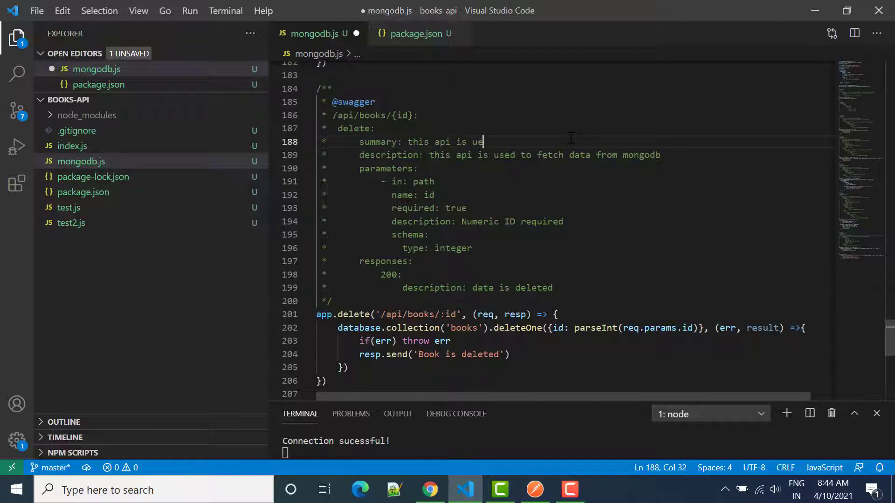
type("se to delete")
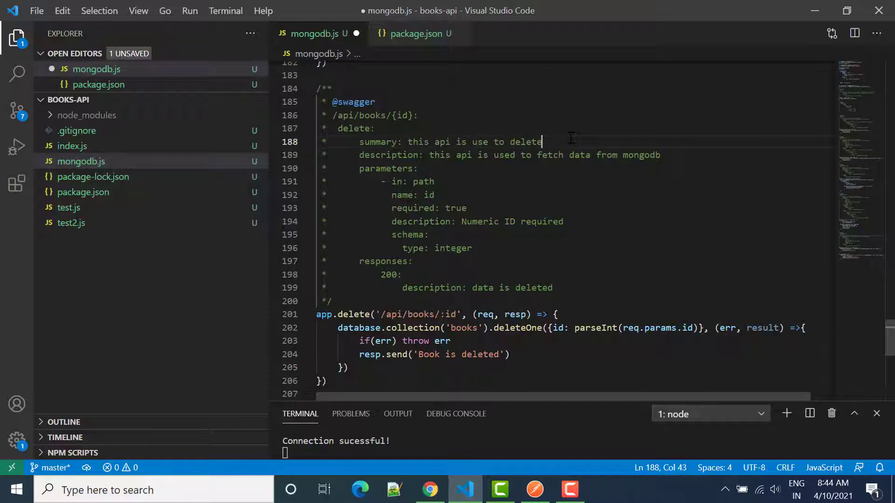
type("recor")
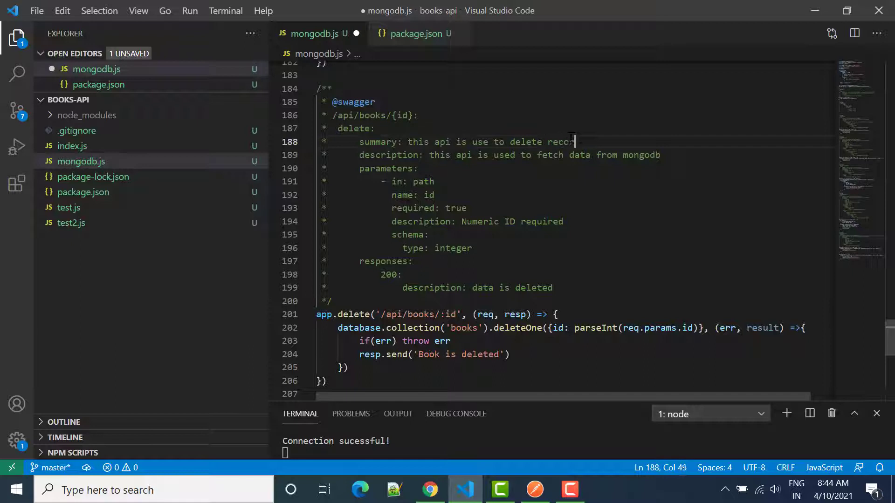
type("form m")
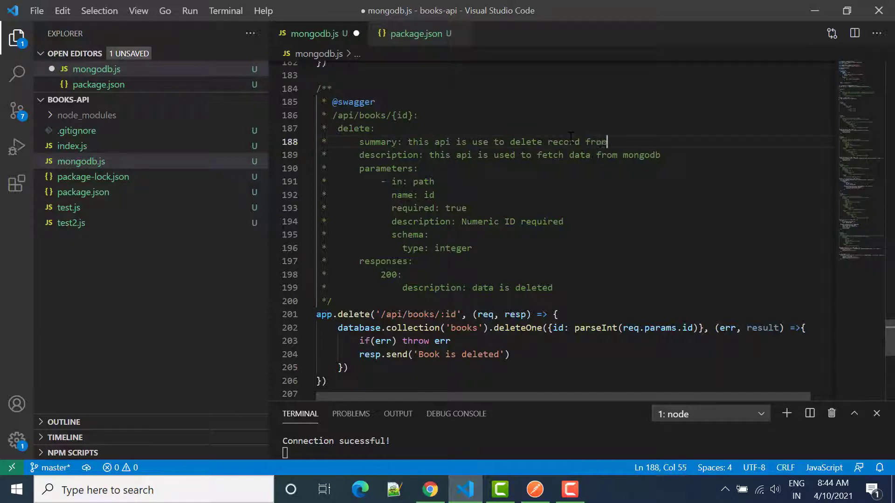
type("mongod")
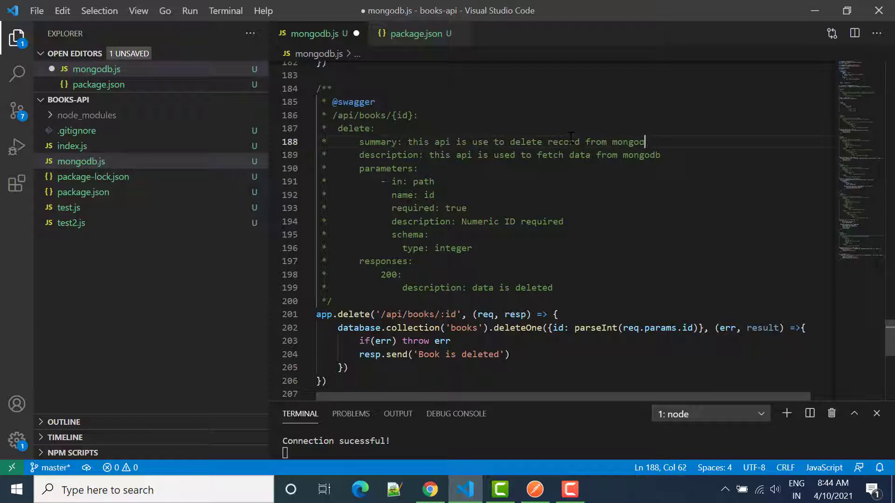
type("data base")
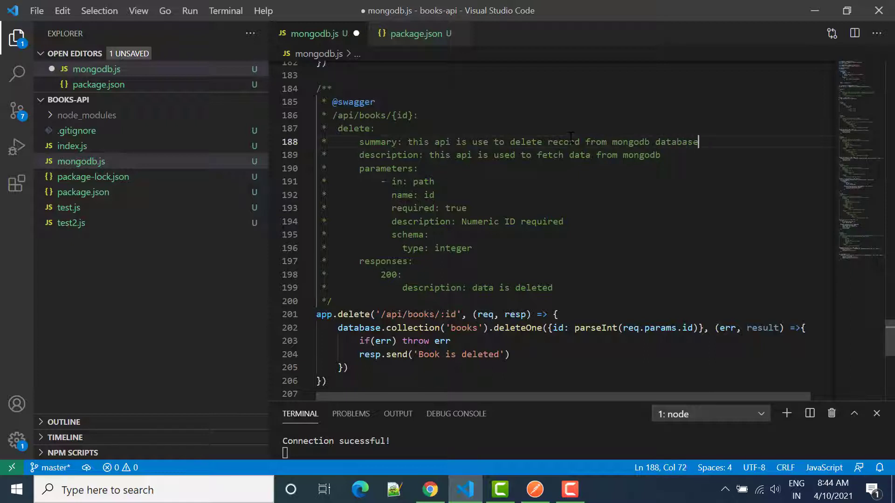
key("ctrl+s")
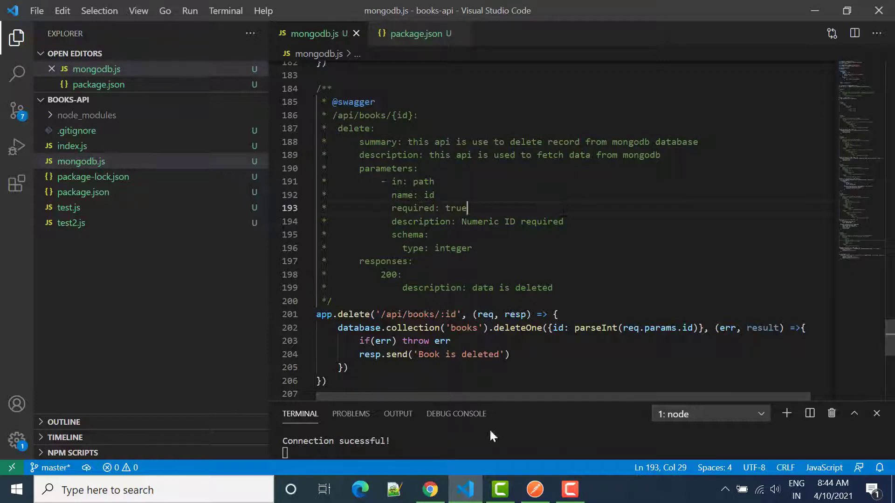
- Switch to Swagger UI and scroll to the new DELETE /api/books/{id} operation
left_click(430, 489)
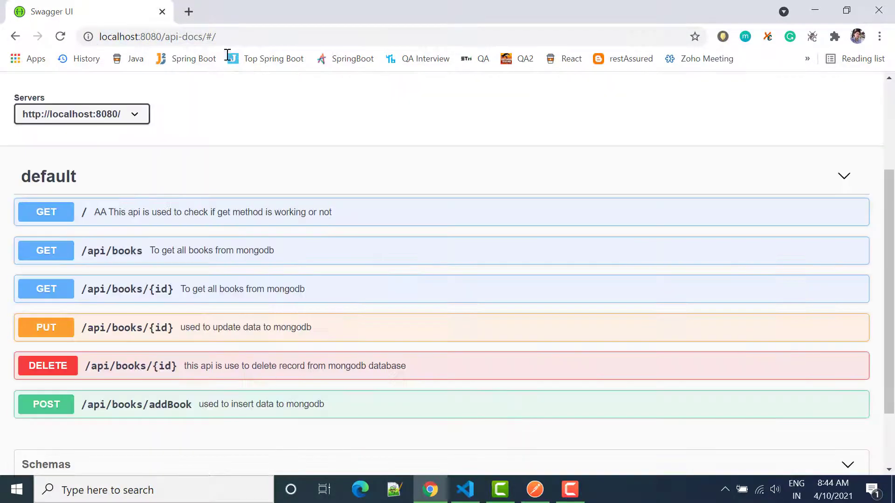
mouse_move(114, 376)
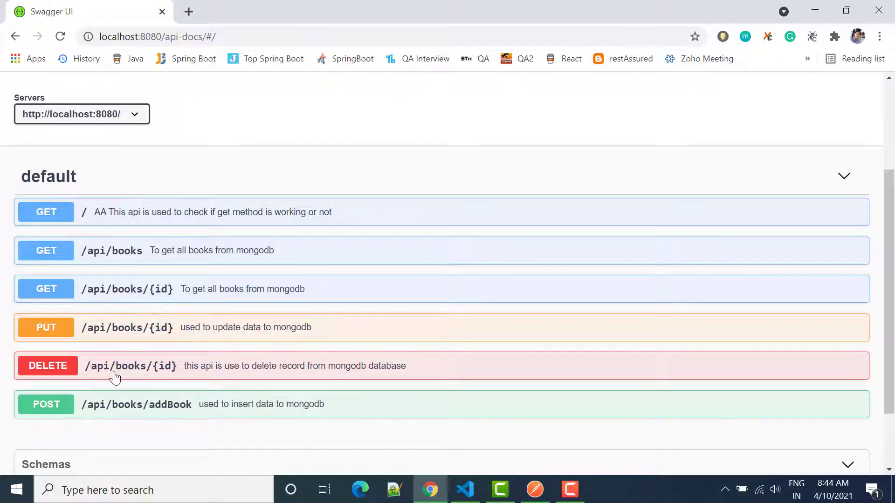
mouse_move(184, 370)
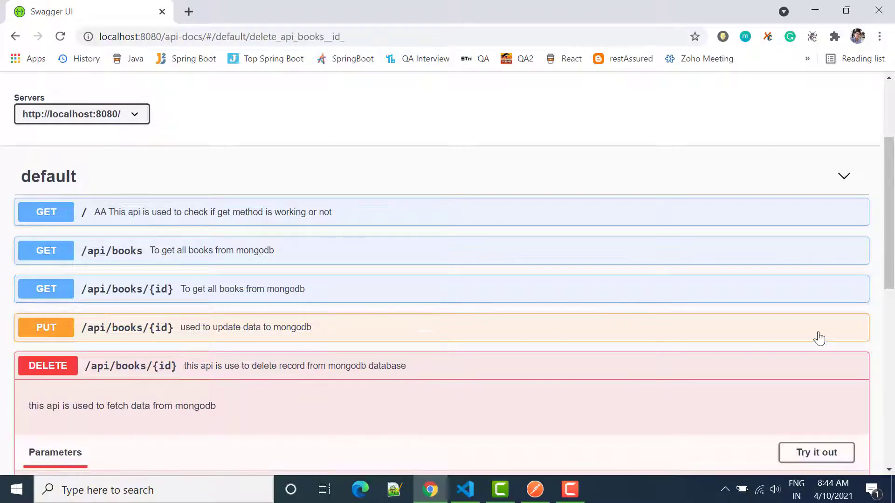
scroll("down", 3)
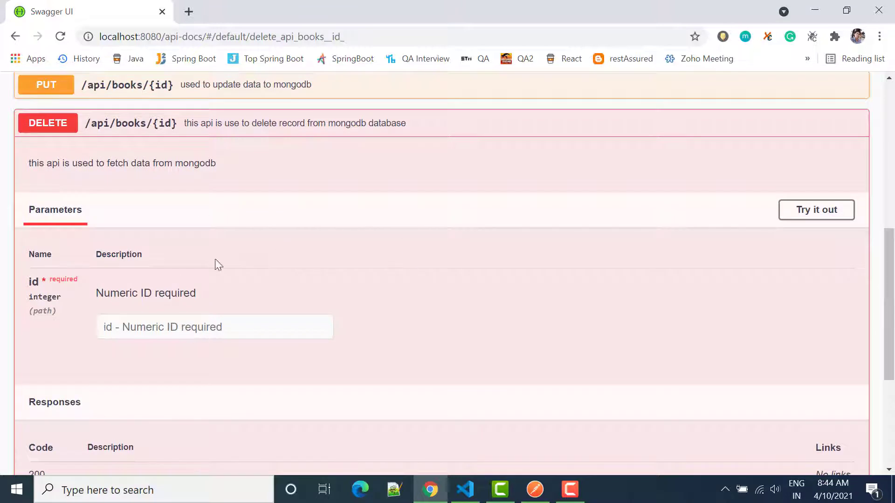
mouse_move(51, 124)
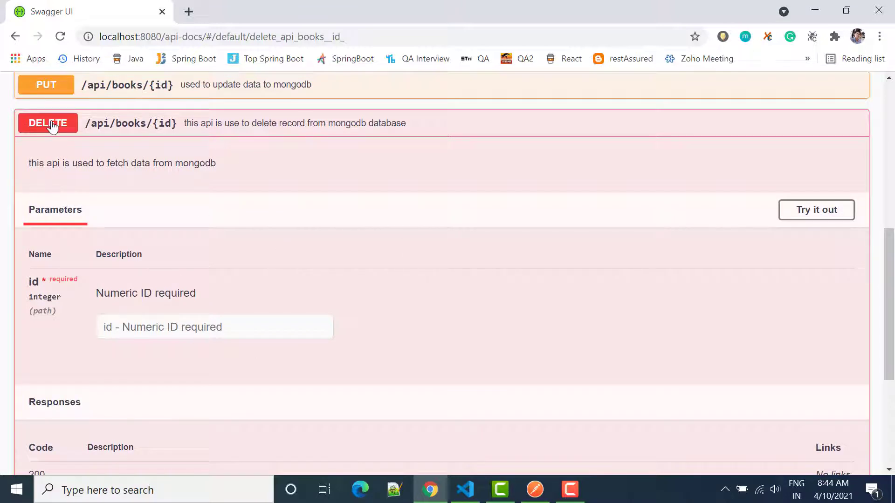
mouse_move(39, 129)
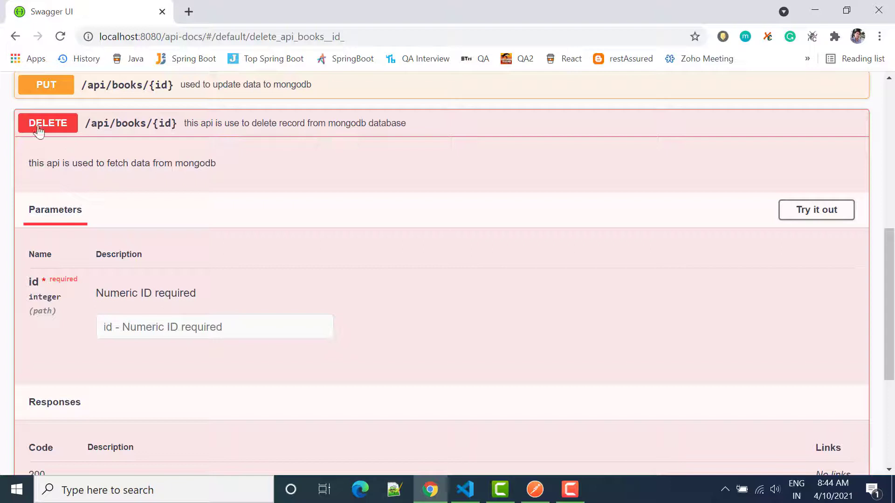
mouse_move(373, 129)
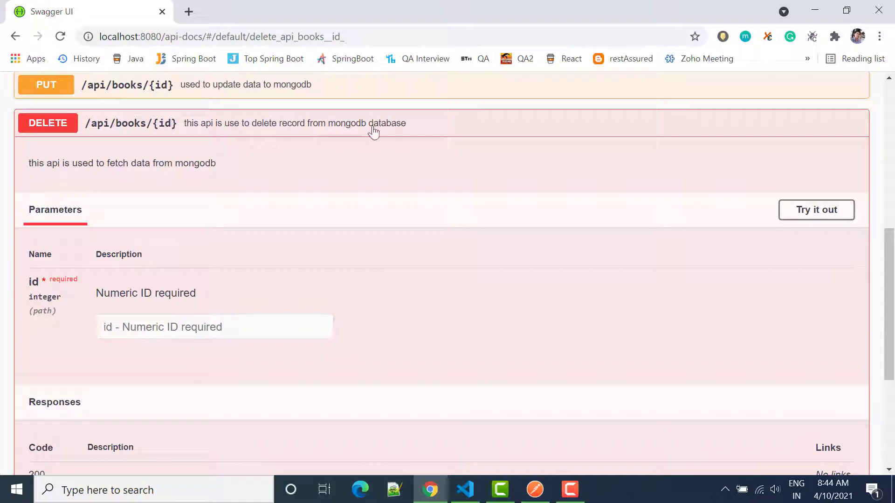
mouse_move(225, 130)
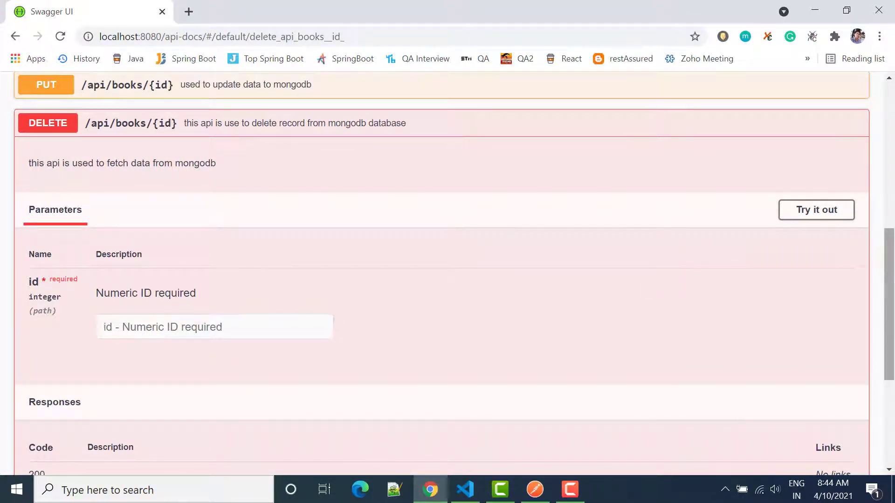
- Execute GET /api/books and scroll through the 200 response listing the stored books
scroll("up", 3)
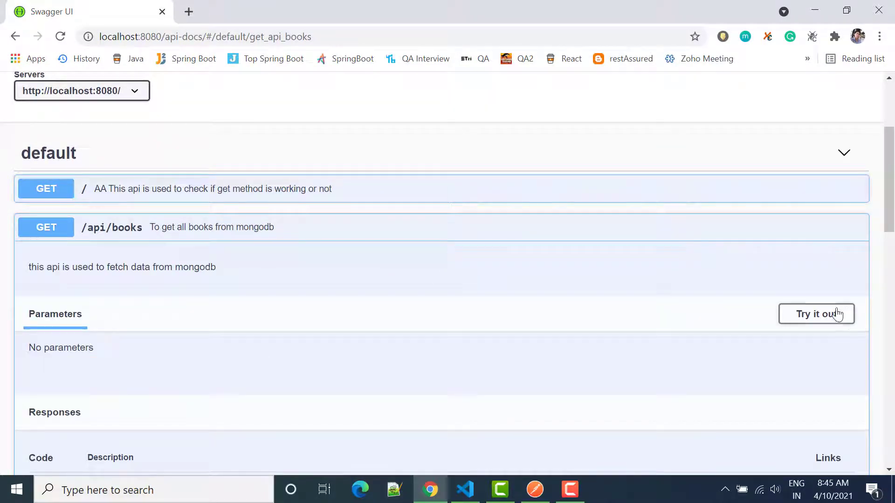
left_click(816, 314)
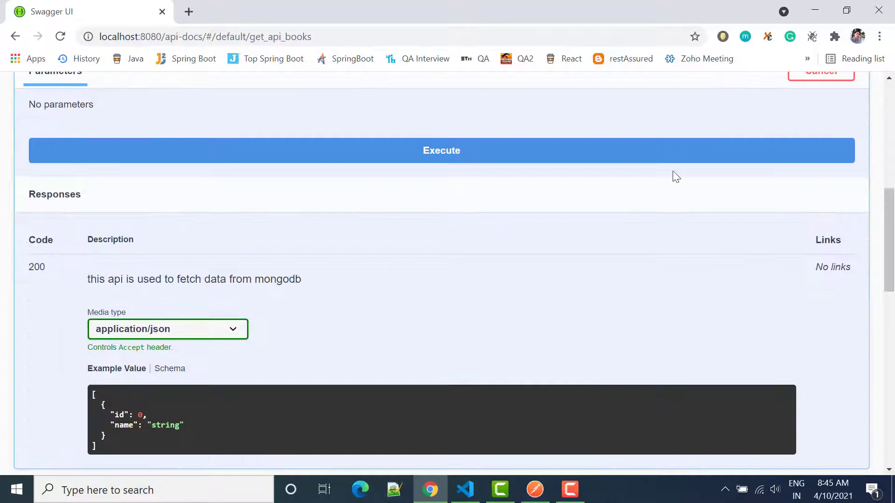
left_click(441, 150)
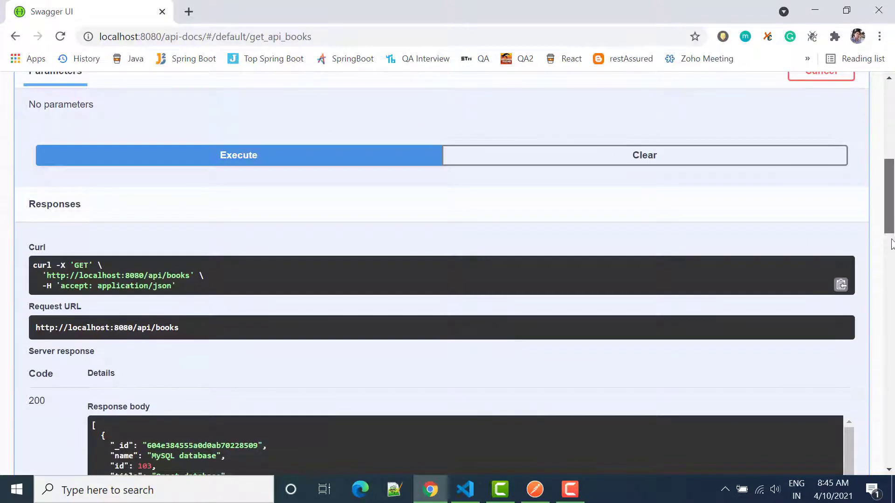
scroll("down", 3)
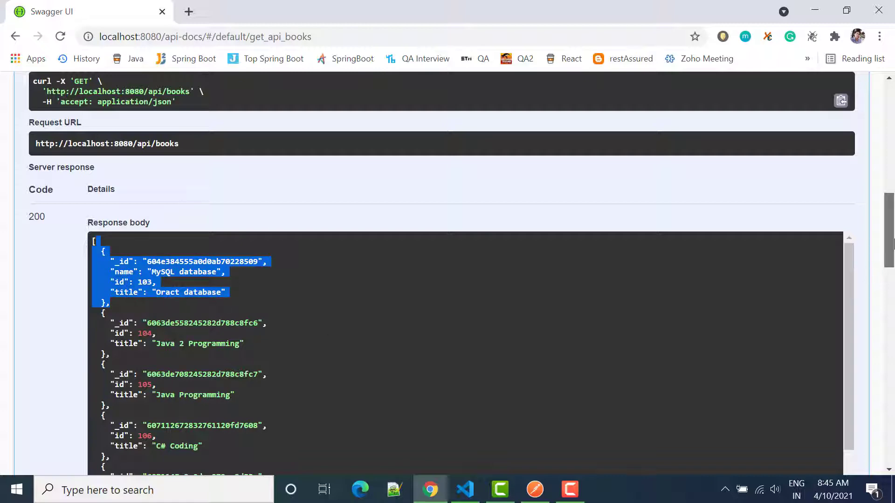
scroll("down", 3)
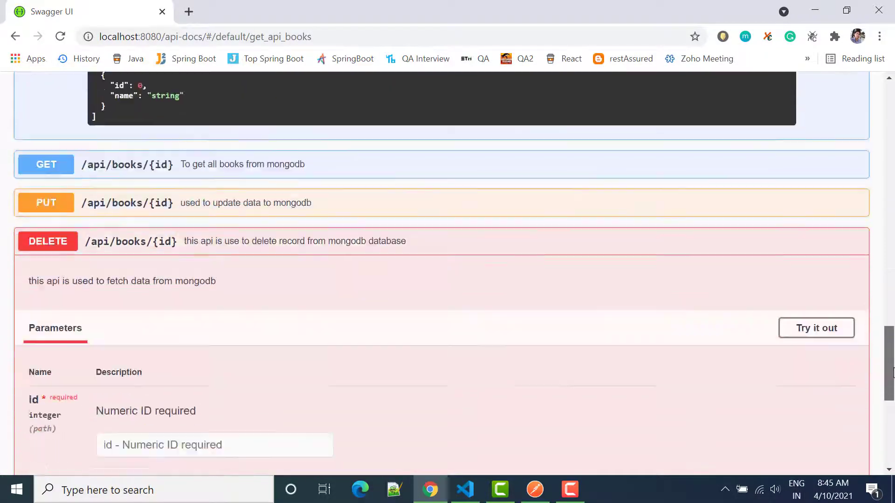
- Execute DELETE /api/books/{id} with id 103
left_click(815, 327)
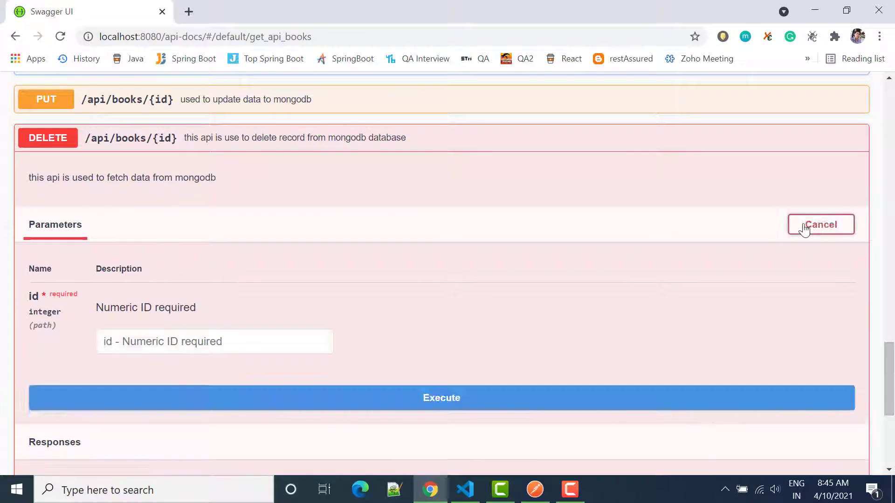
type("103")
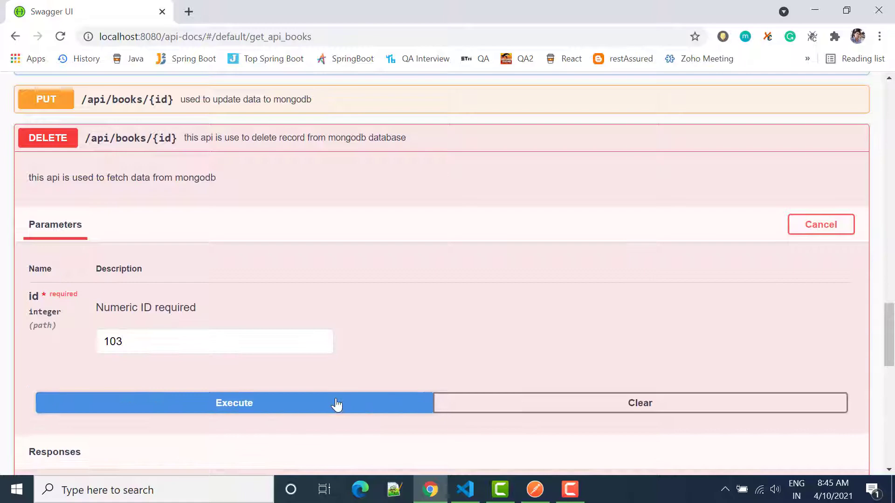
left_click(233, 402)
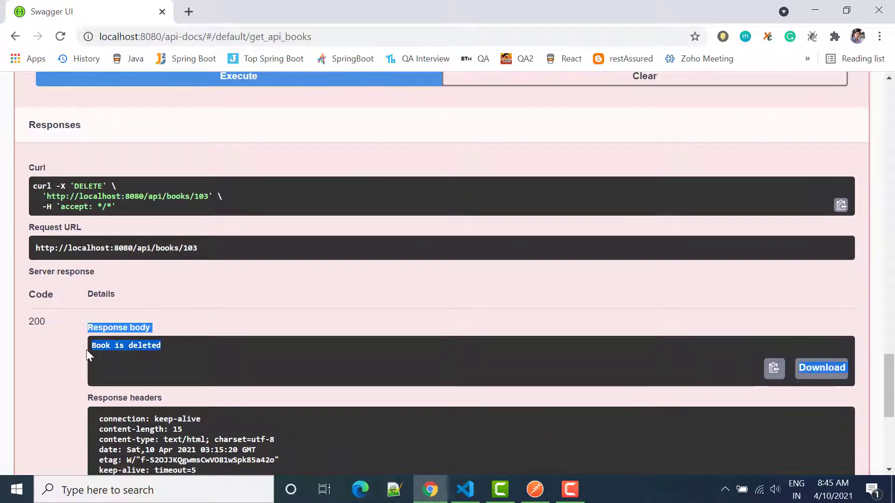
scroll("down", 3)
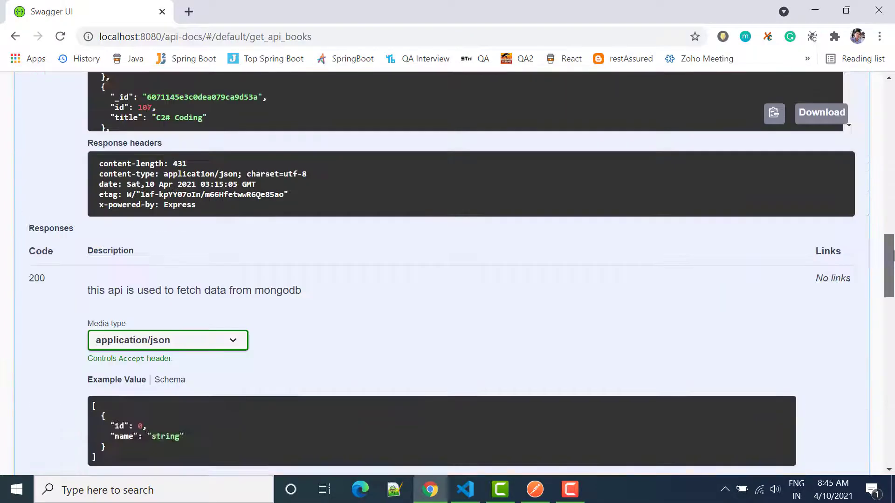
- Re-execute GET /api/books to confirm the list now starts at record 104
scroll("up", 3)
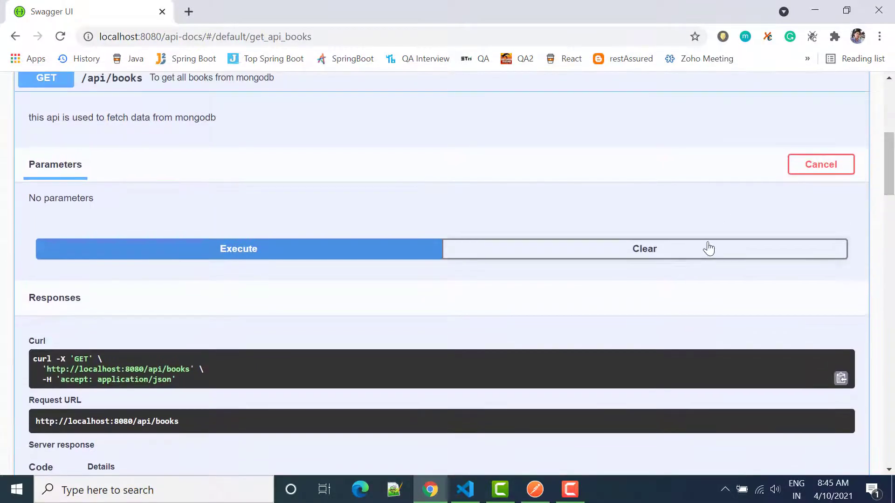
mouse_move(446, 255)
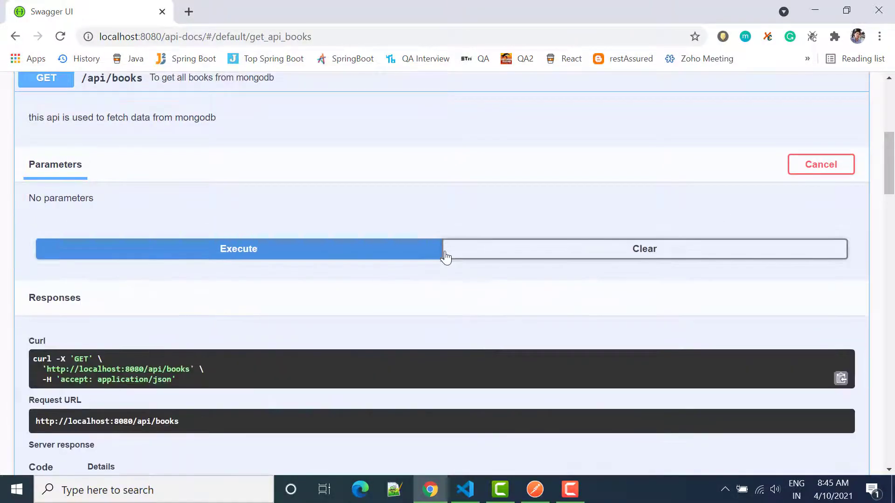
left_click(238, 247)
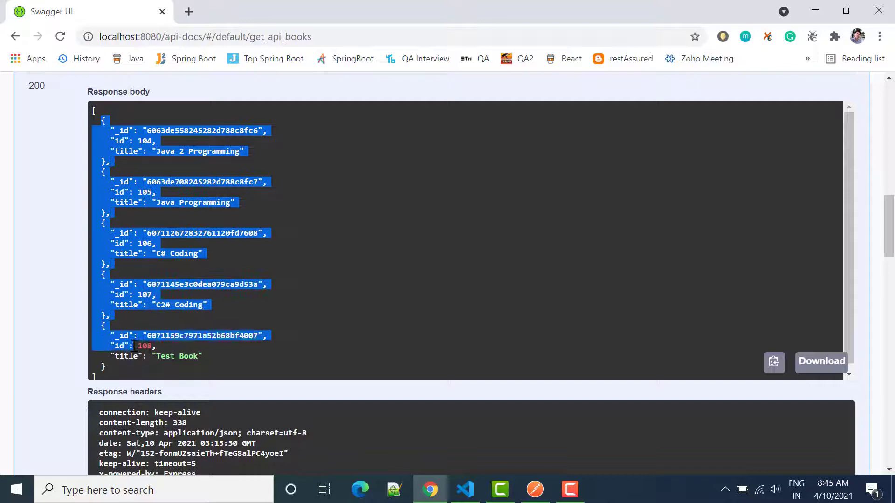
left_click(669, 289)
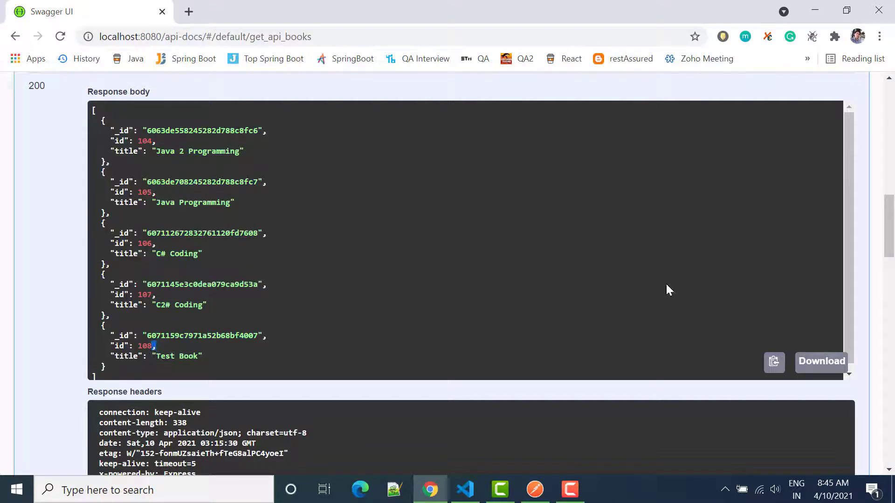
- Change the DELETE id to 108 and execute the request
scroll("up", 3)
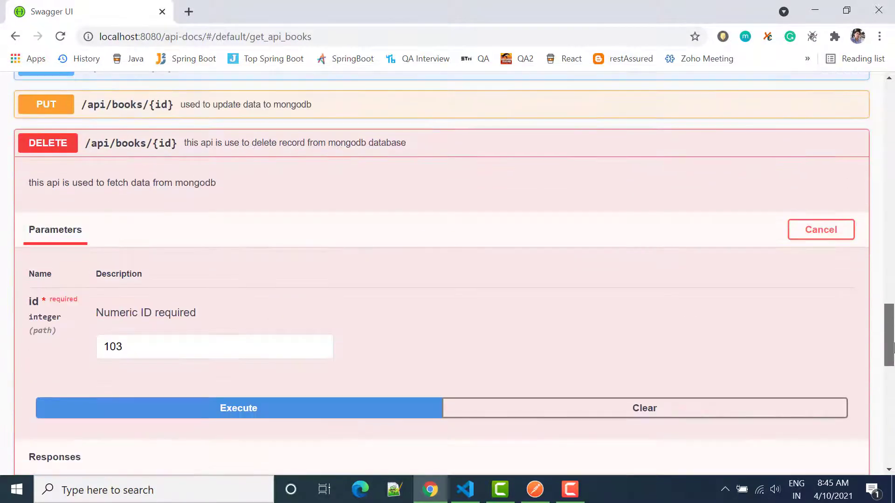
key("Backspace")
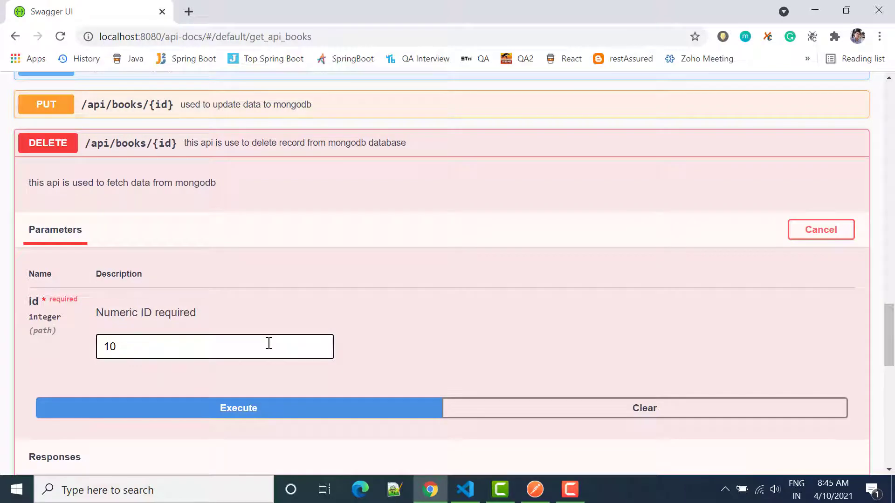
type("8")
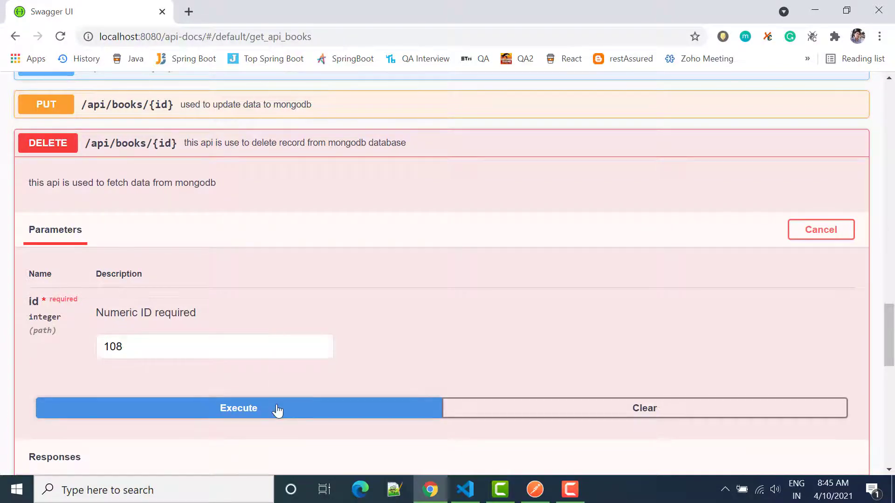
left_click(238, 408)
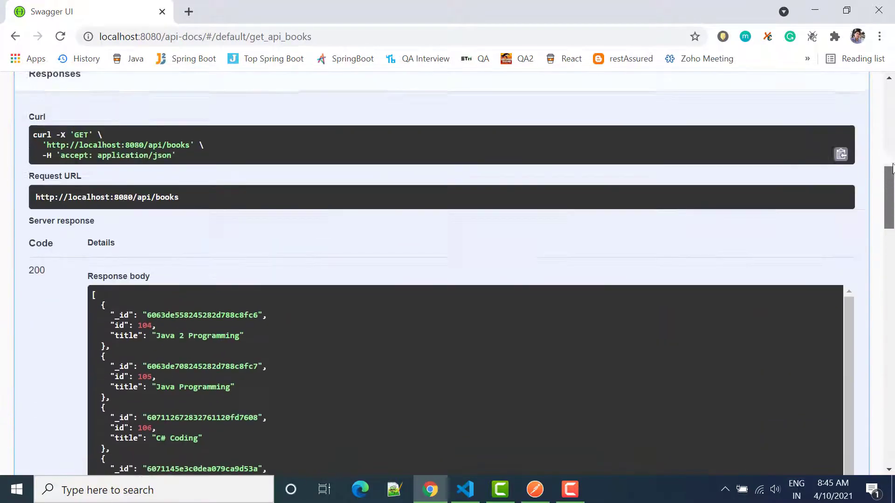
- Re-execute GET /api/books to verify only records 104–107 remain
scroll("up", 3)
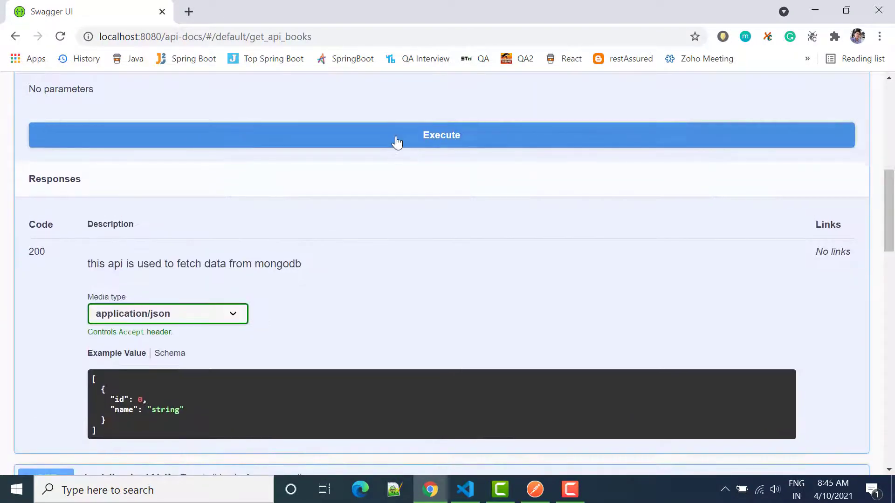
left_click(440, 134)
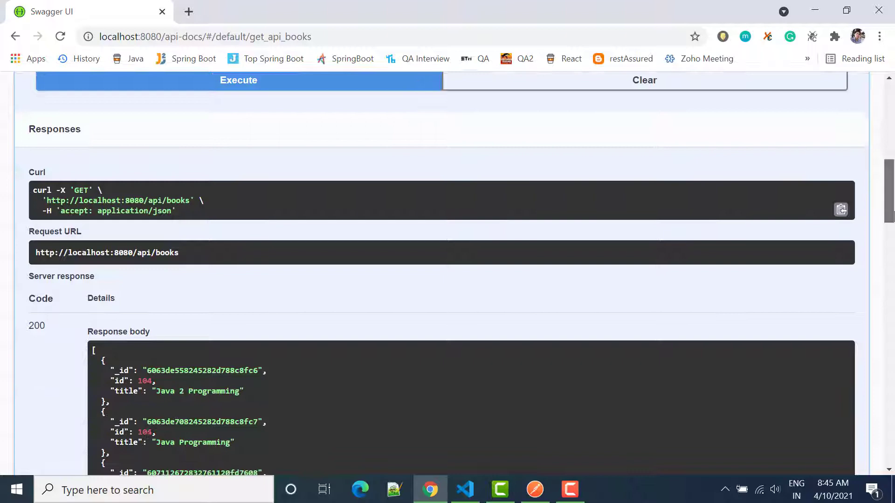
scroll("down", 3)
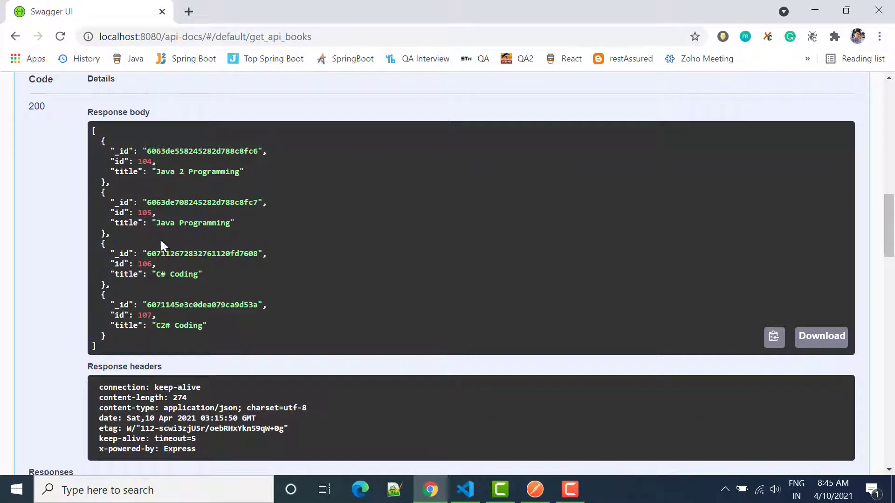
mouse_move(531, 388)
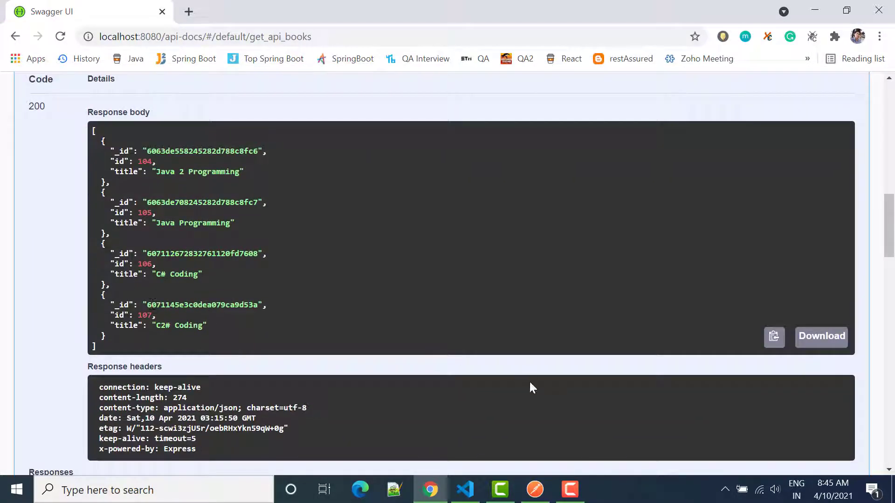
mouse_move(534, 489)
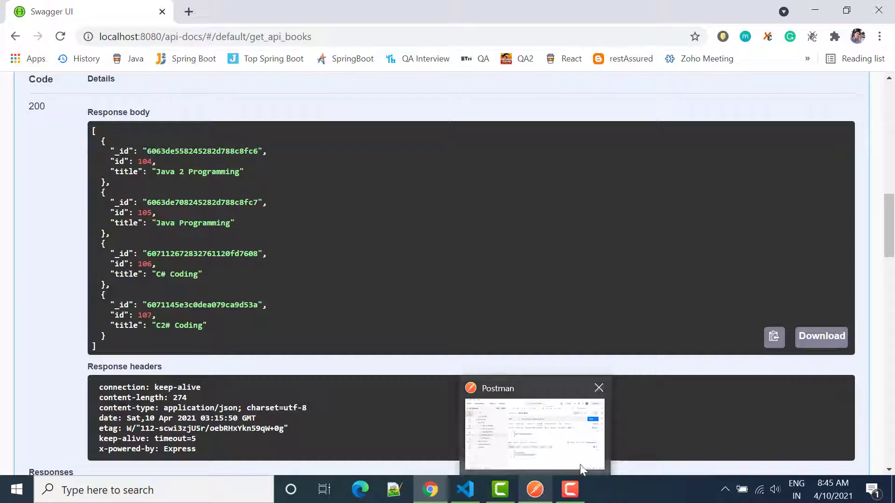
mouse_move(464, 489)
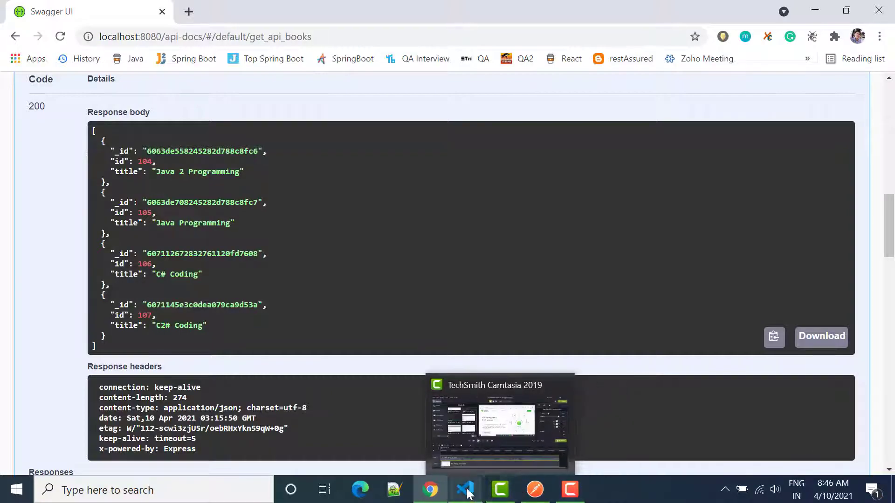
- Switch back to VS Code and scroll up through mongodb.js past the earlier Swagger comment blocks
left_click(464, 489)
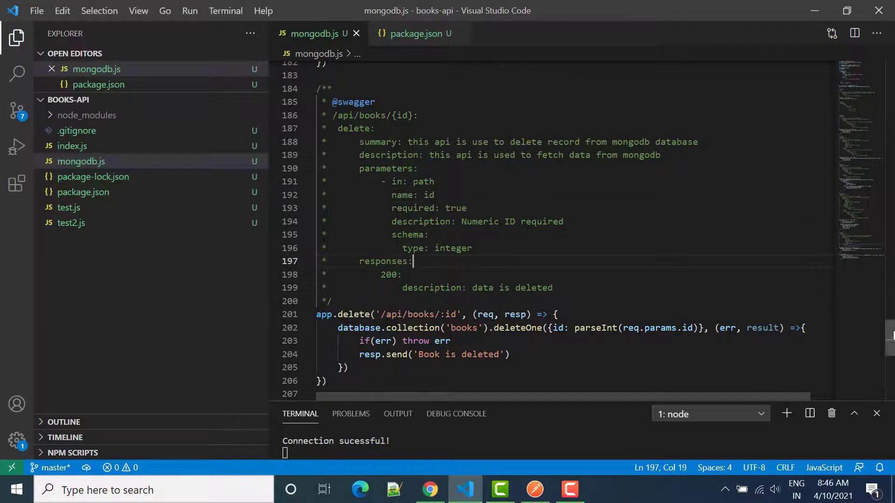
scroll("down", 3)
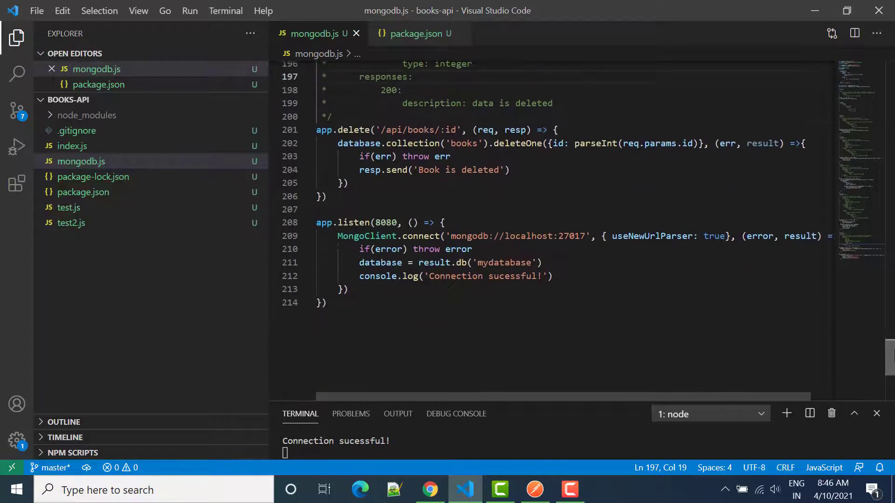
scroll("up", 3)
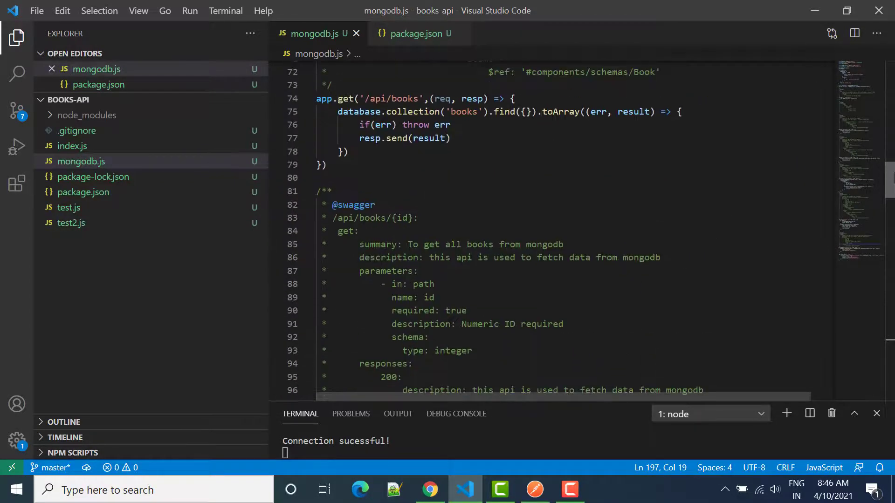
scroll("up", 3)
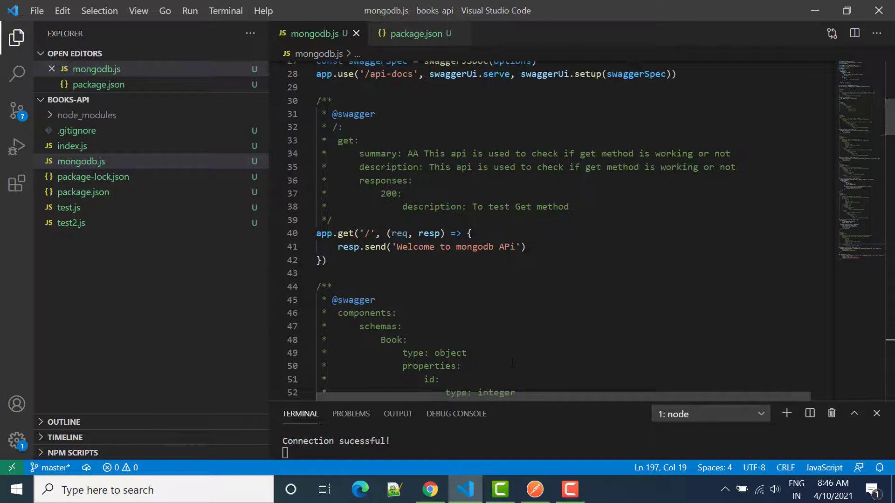